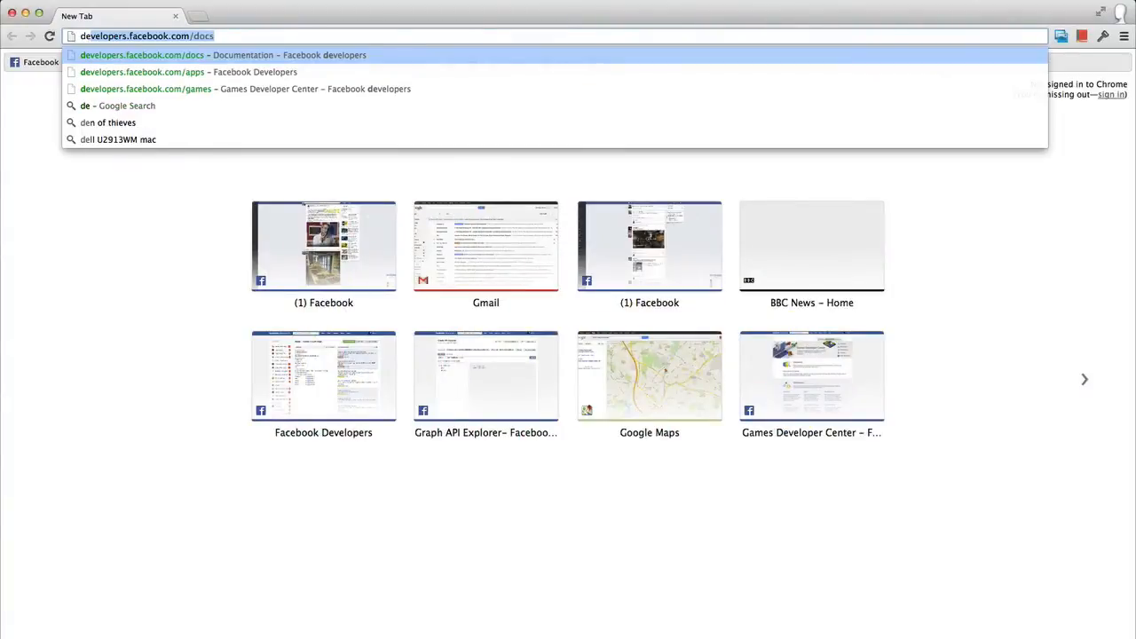
Step: Enter the payments how-to path 'howtos/payments/' in the address bar
text(howtos/payments/)
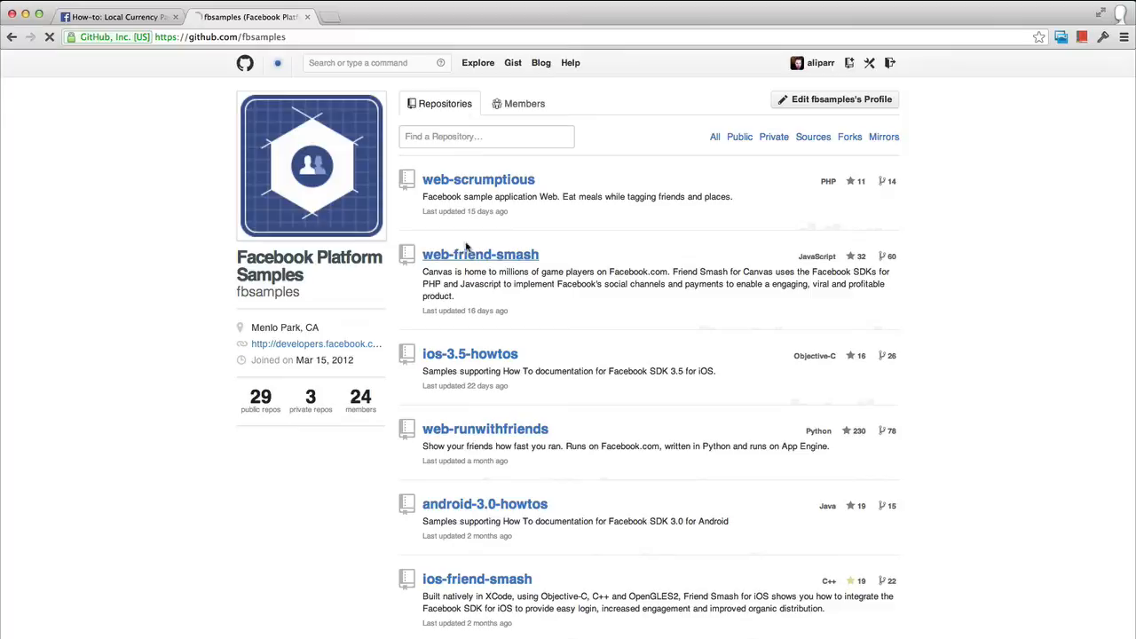
Step: Navigate from the fbsamples list to the PaymentsTest app's Basic settings
click(479, 256)
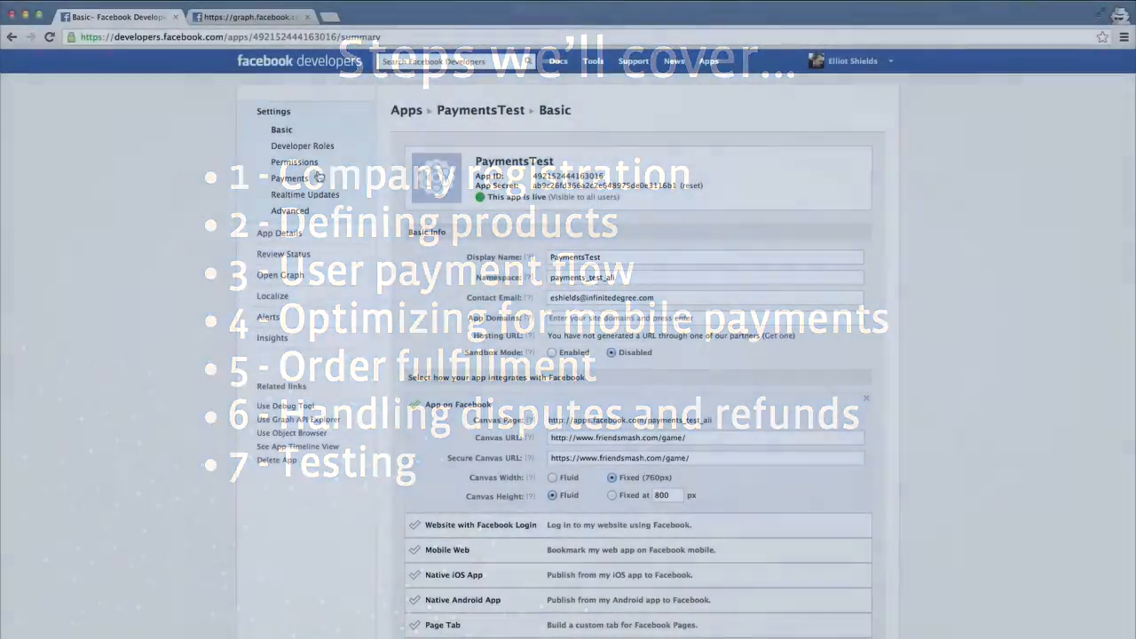
Step: Go to the app's Payments settings and start registering a company for payments
click(291, 177)
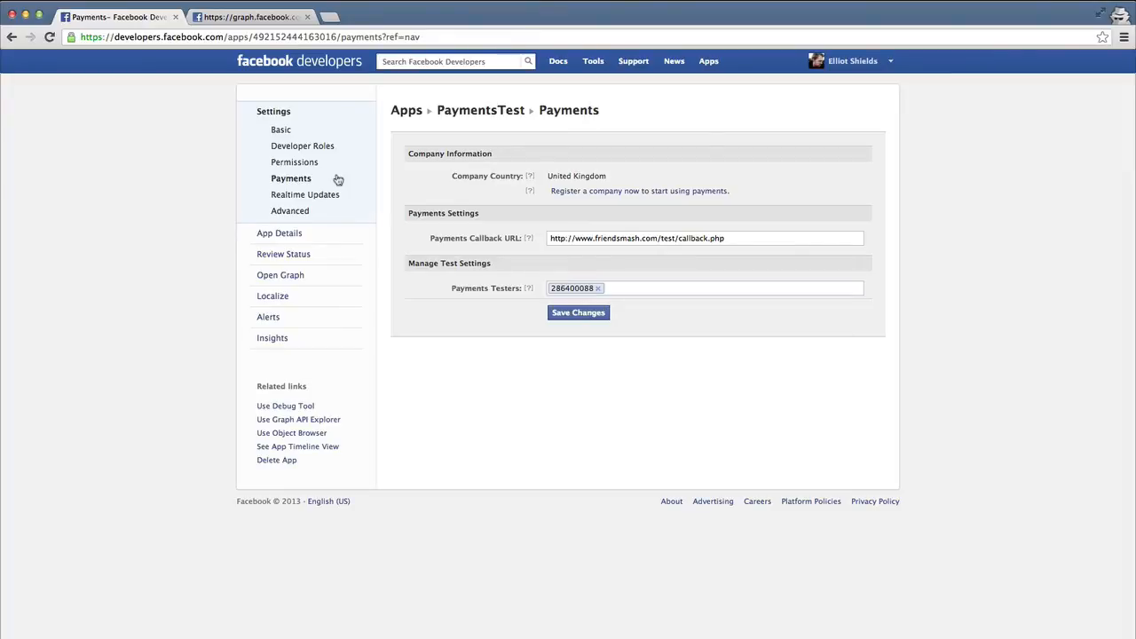
mouse_move(551, 183)
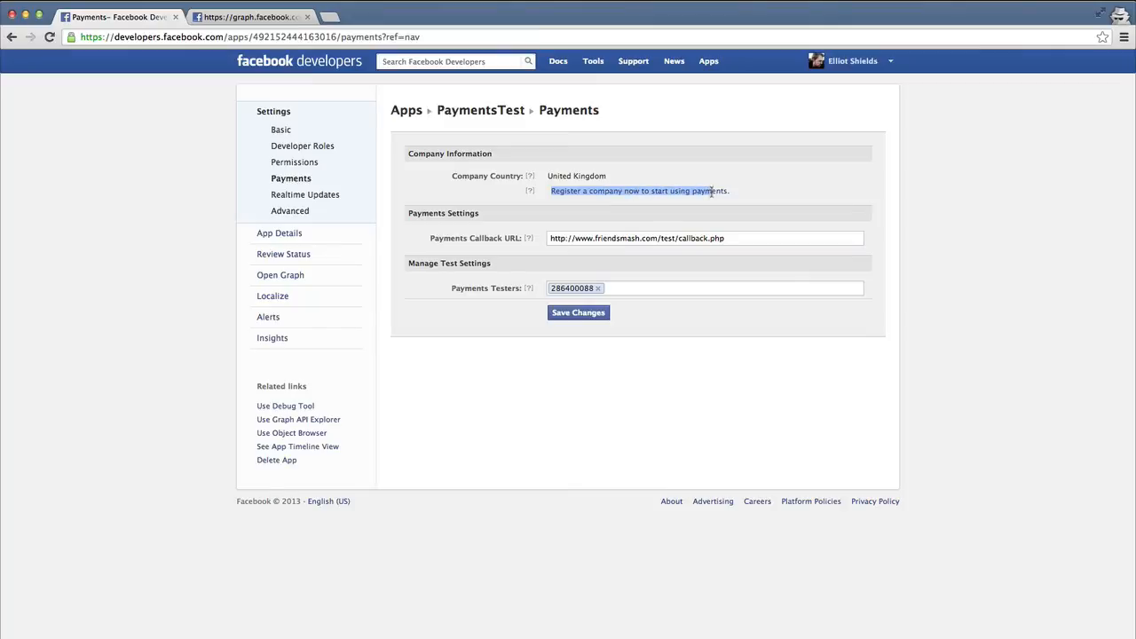
mouse_move(719, 194)
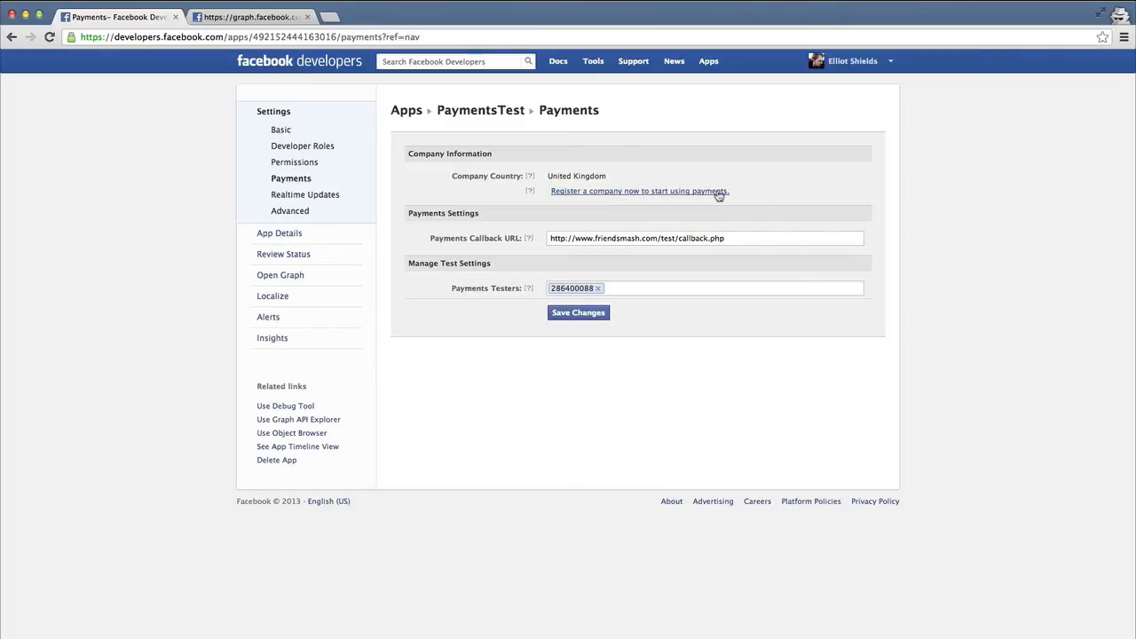
click(639, 192)
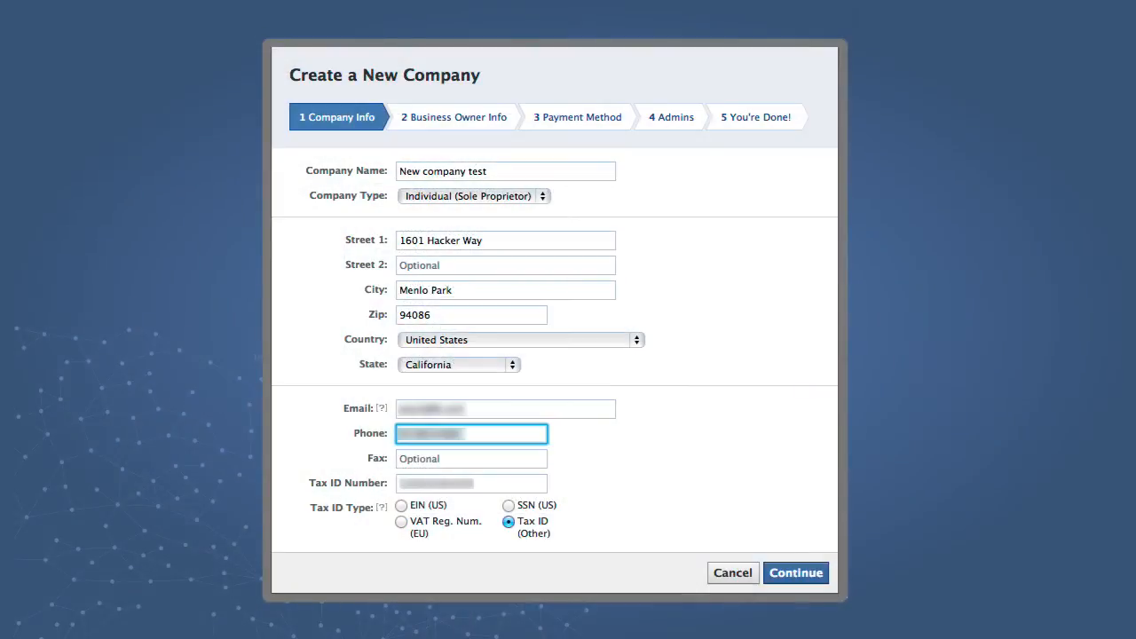
Step: Continue past Company Info and Business Owner Info to the Payment Method step
click(796, 572)
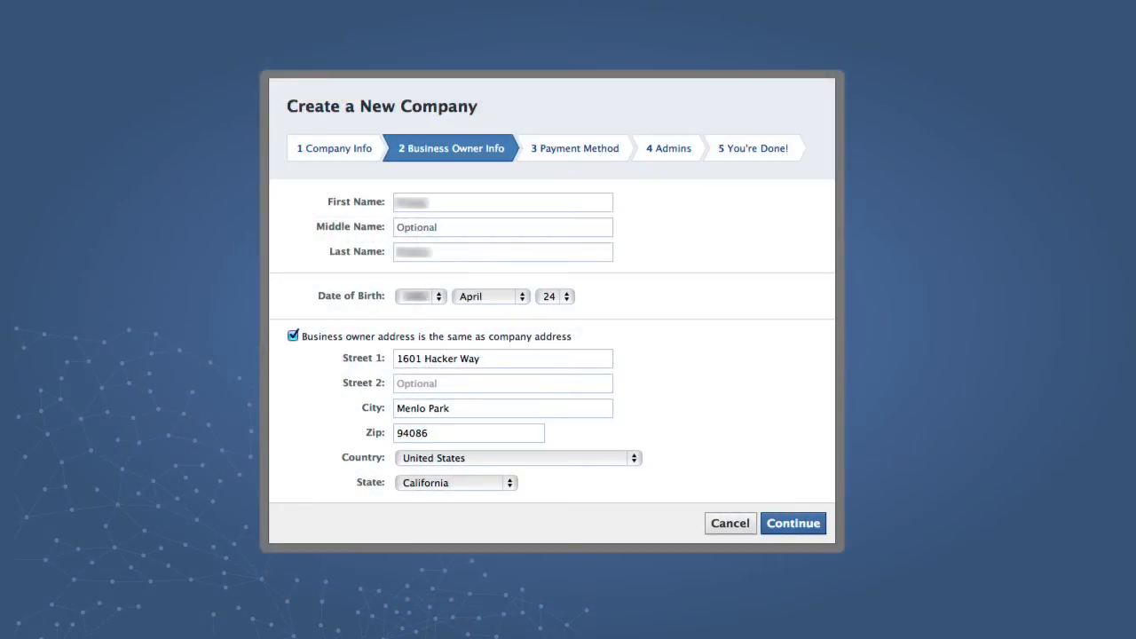
click(792, 522)
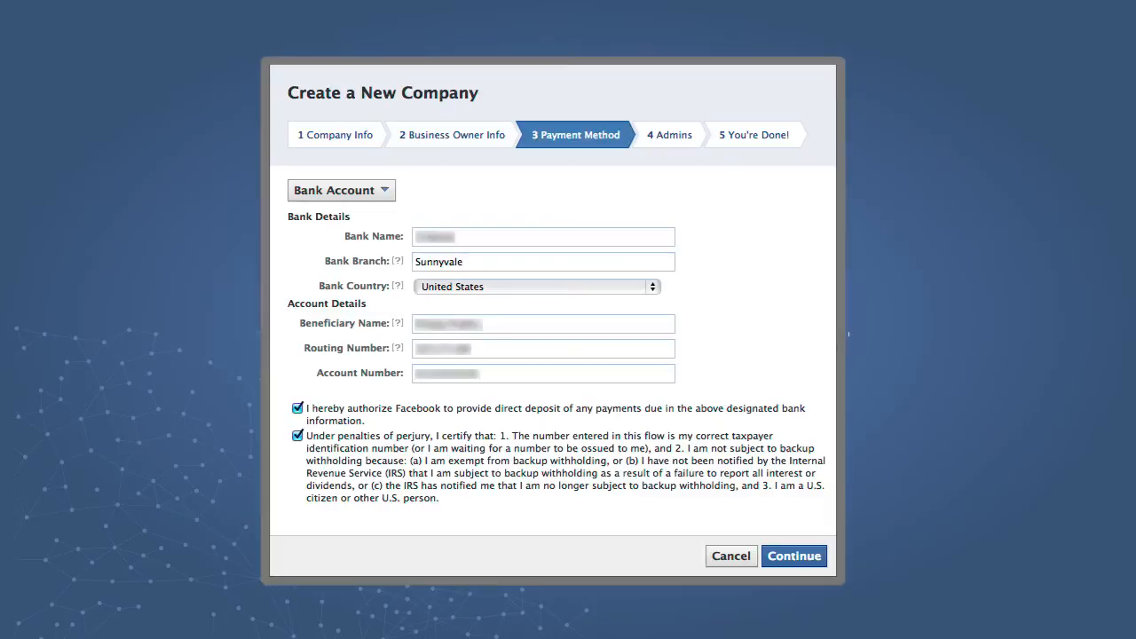